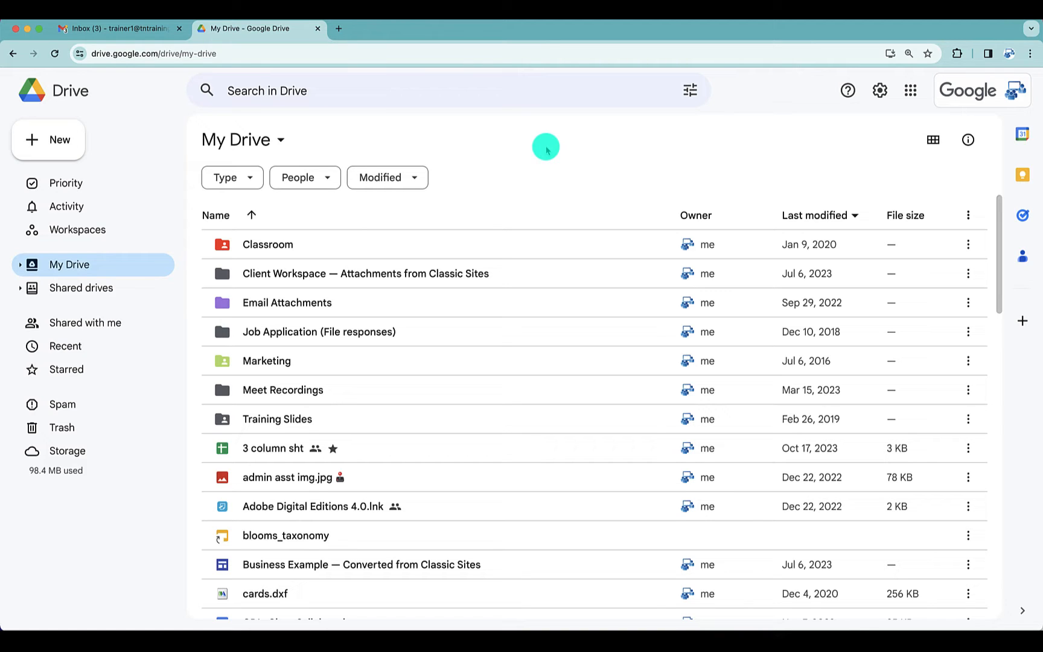
mouse_move(528, 165)
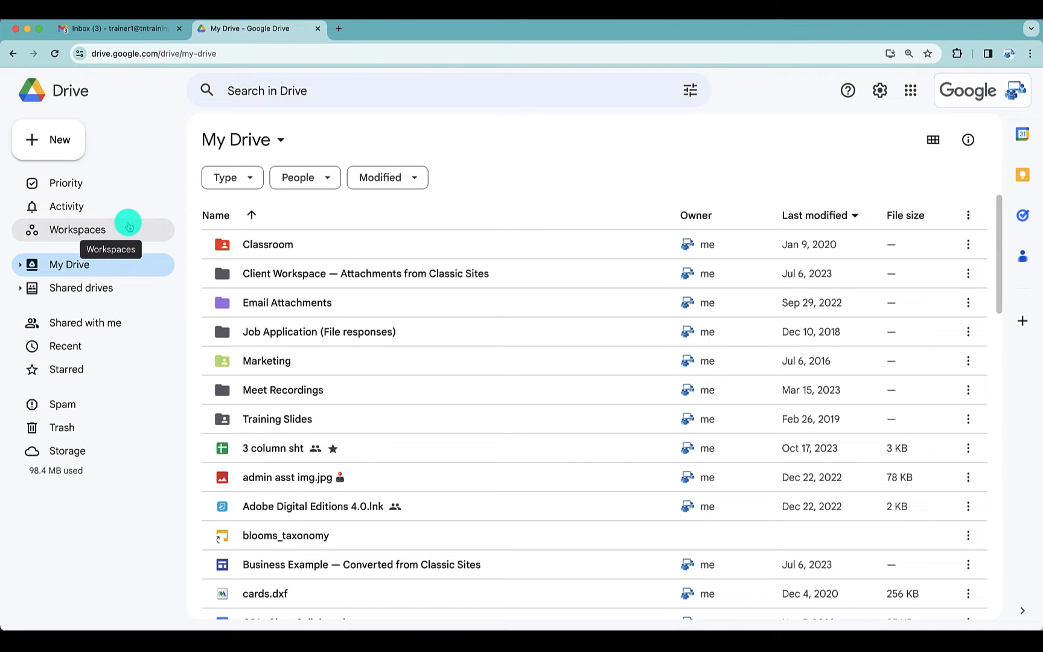
mouse_move(123, 215)
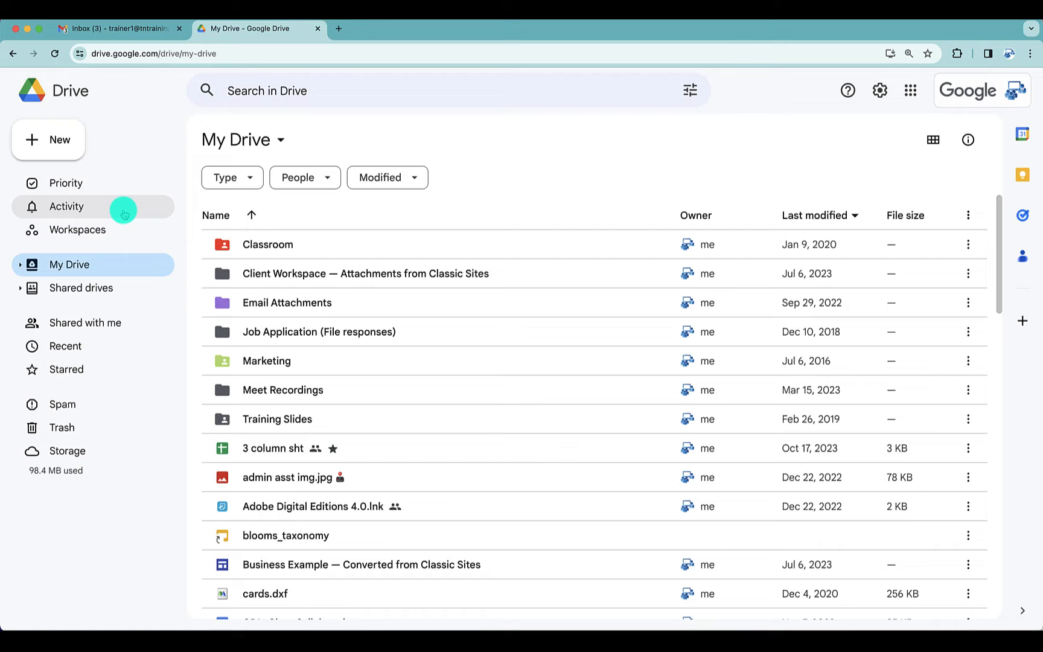
mouse_move(65, 184)
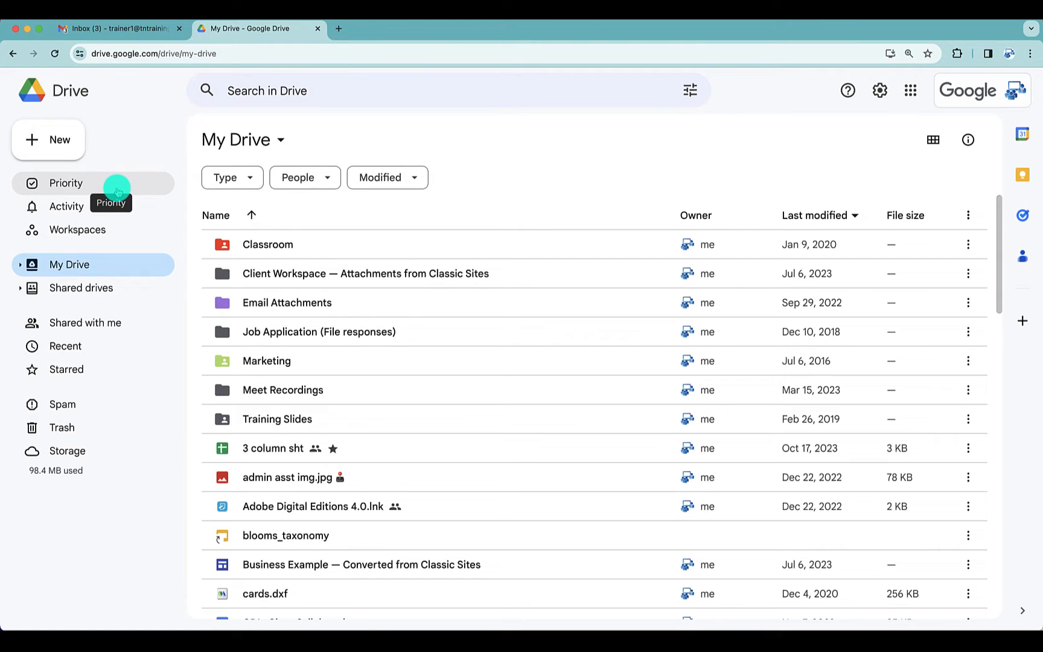
mouse_move(123, 193)
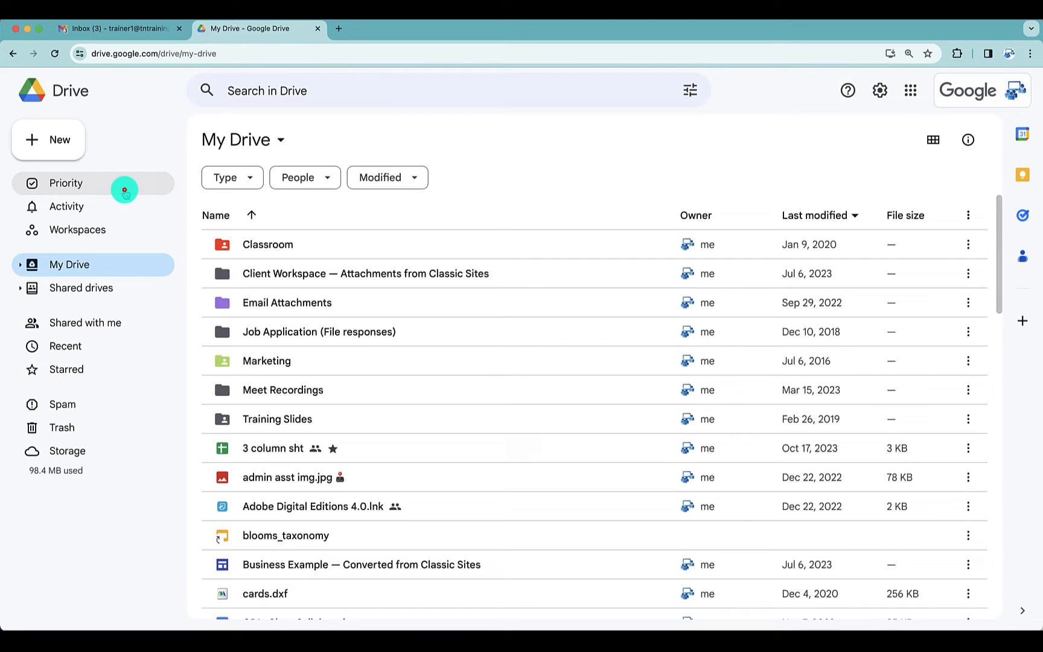
Show the Priority page's Suggested list of recently edited and opened files.
click(65, 183)
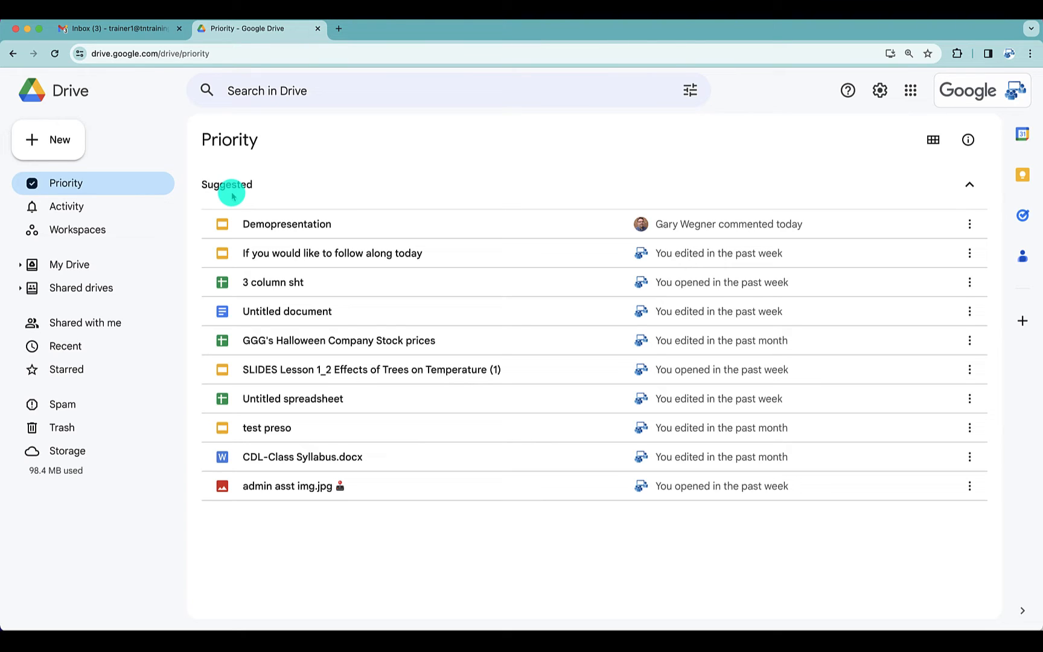
mouse_move(208, 311)
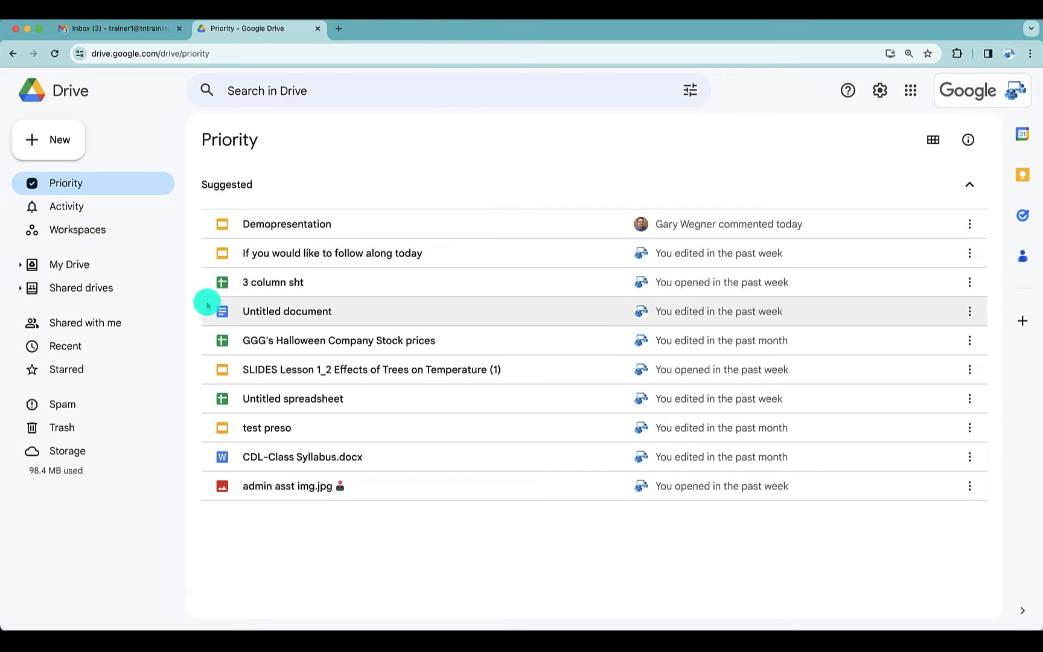
mouse_move(232, 202)
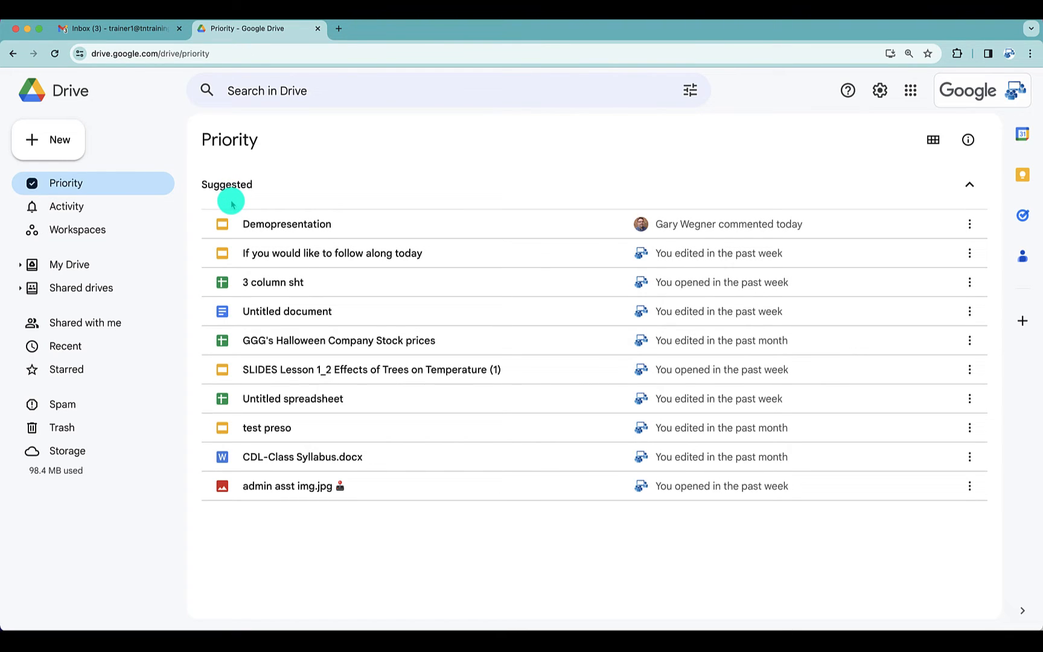
mouse_move(425, 180)
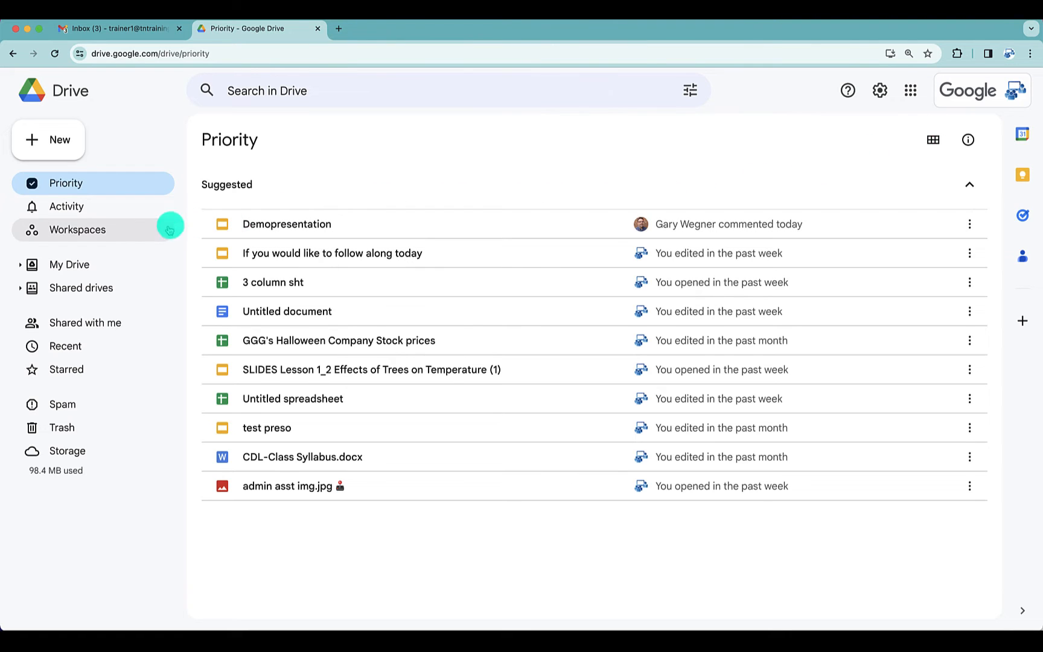
mouse_move(138, 232)
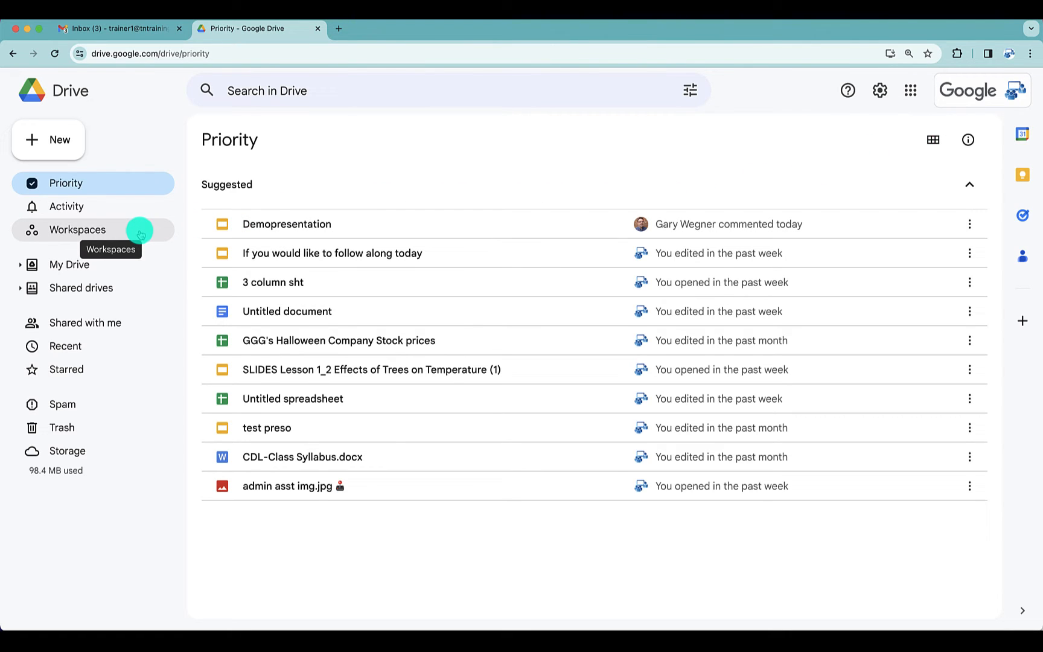
Show the Workspaces page with the ABC, Templates and test workspaces.
click(77, 229)
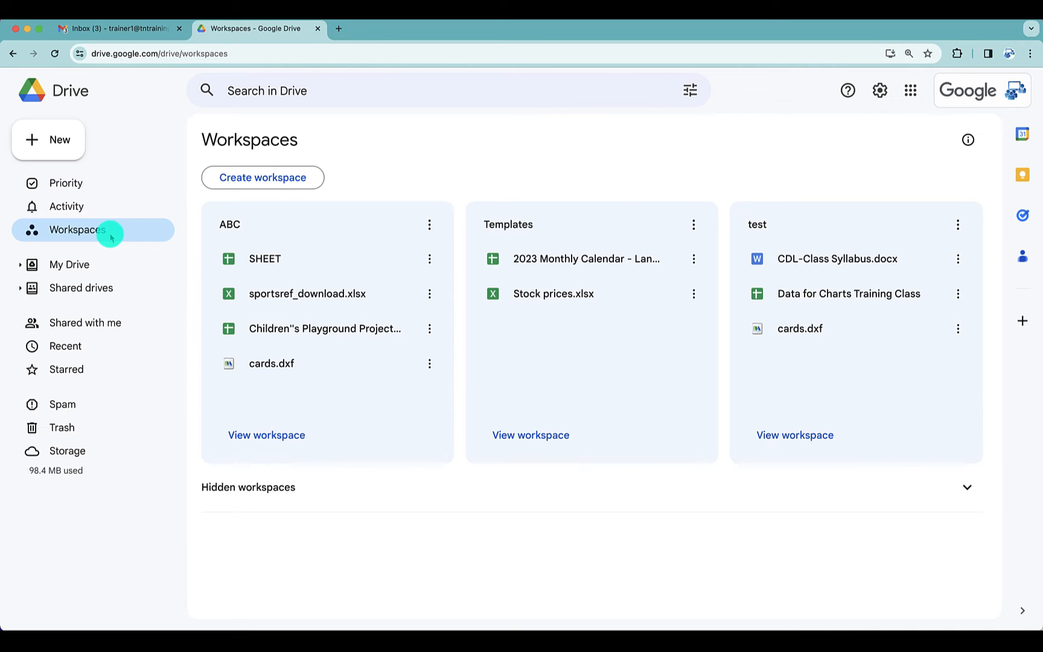
mouse_move(99, 205)
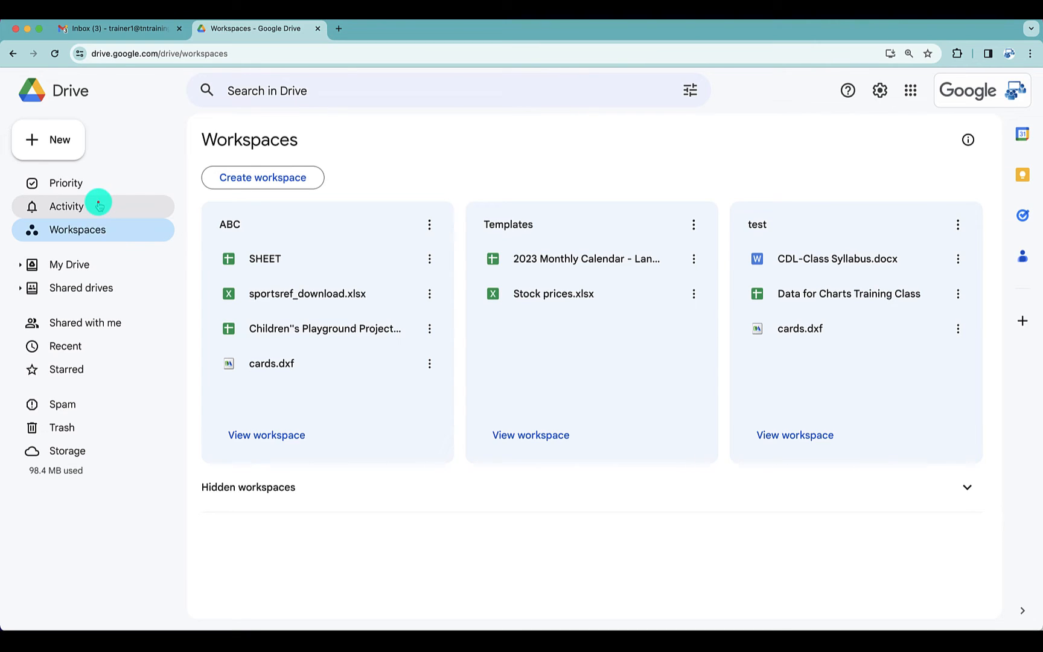
Review the stock prices file's activity history from the Activity page, then dismiss its details panel.
click(66, 205)
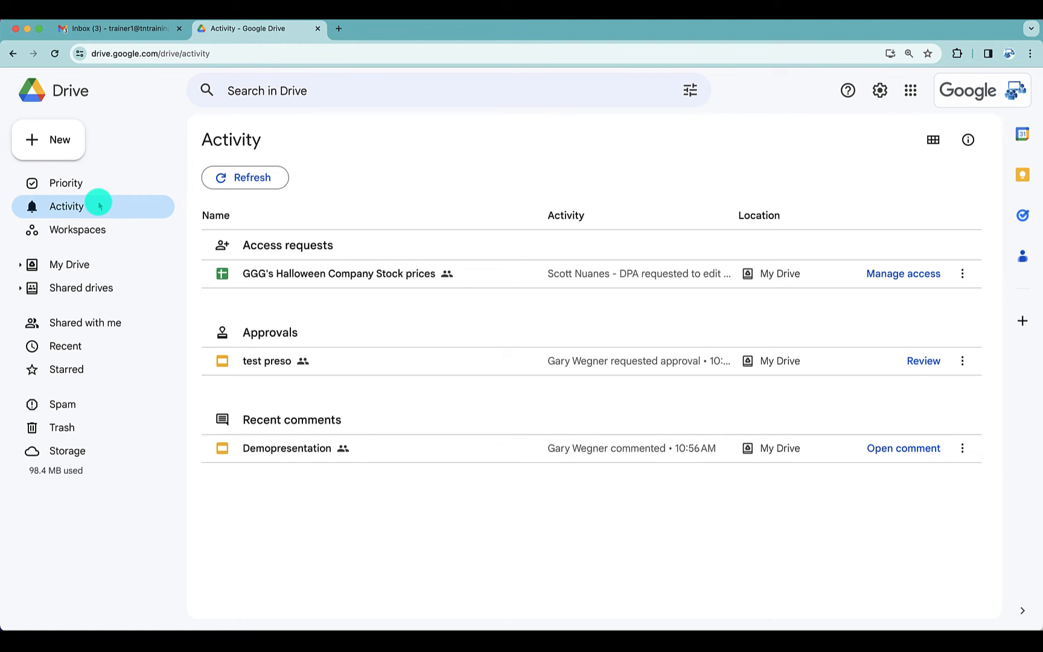
mouse_move(787, 160)
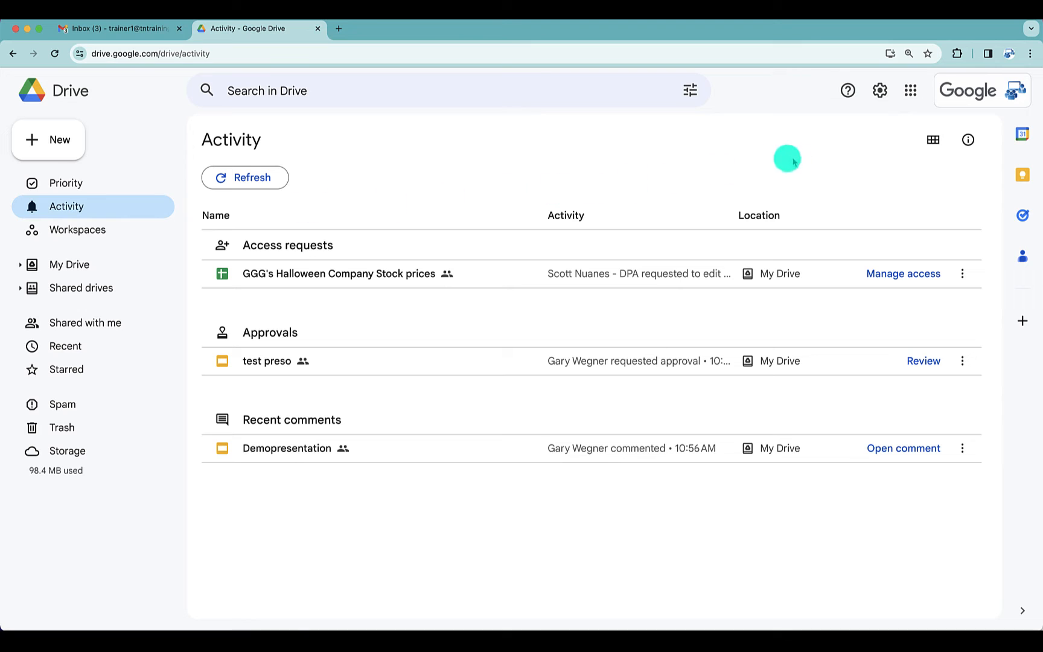
mouse_move(968, 140)
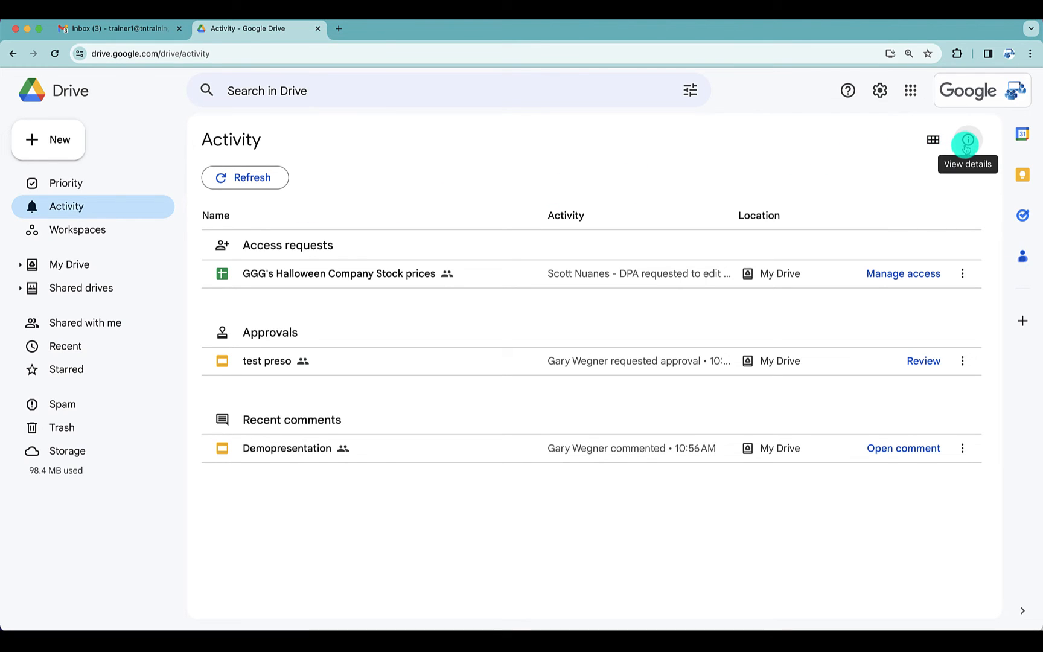
click(966, 140)
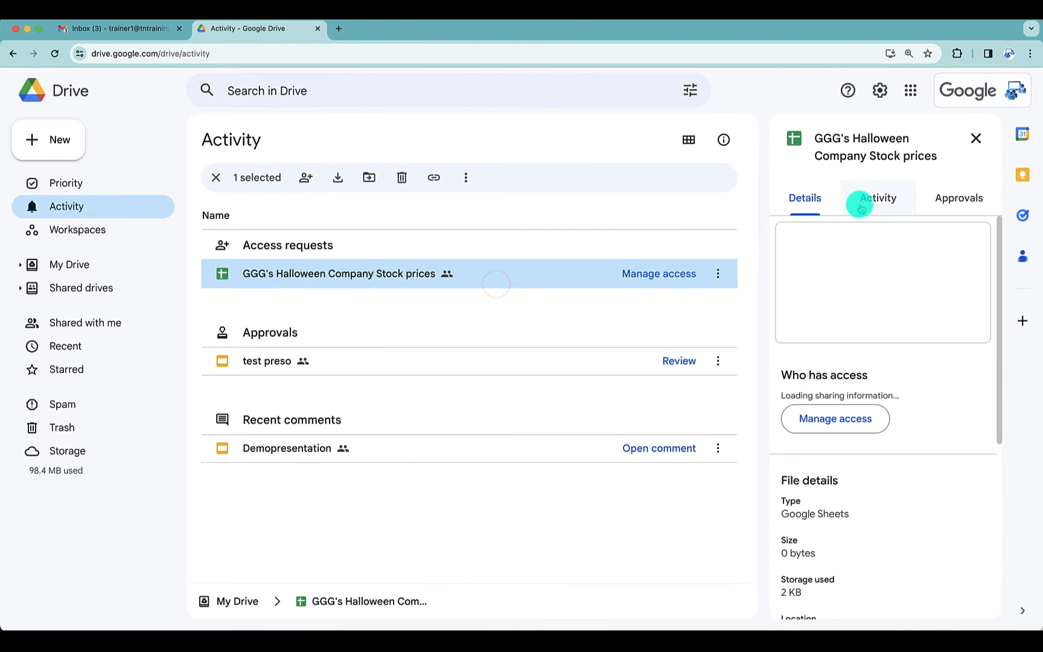
click(878, 198)
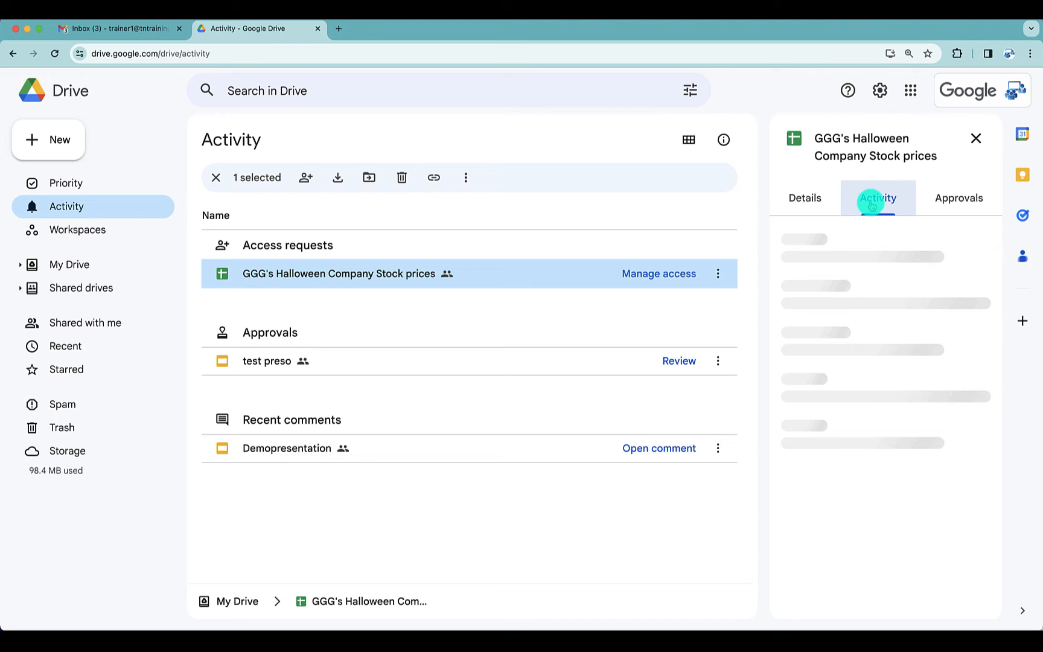
click(877, 198)
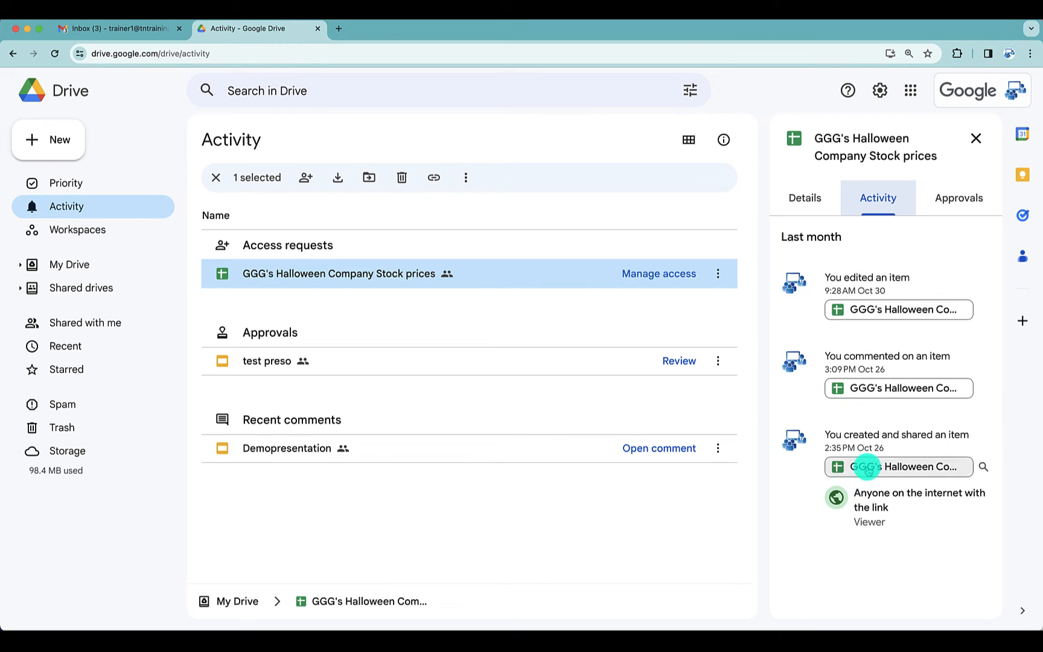
click(975, 139)
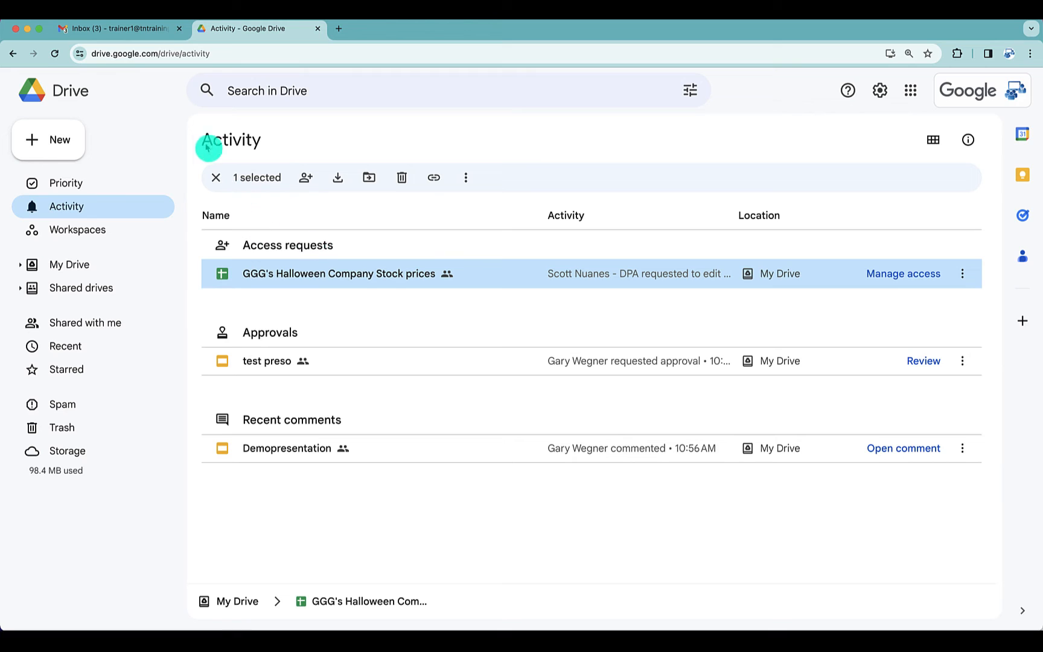
mouse_move(194, 131)
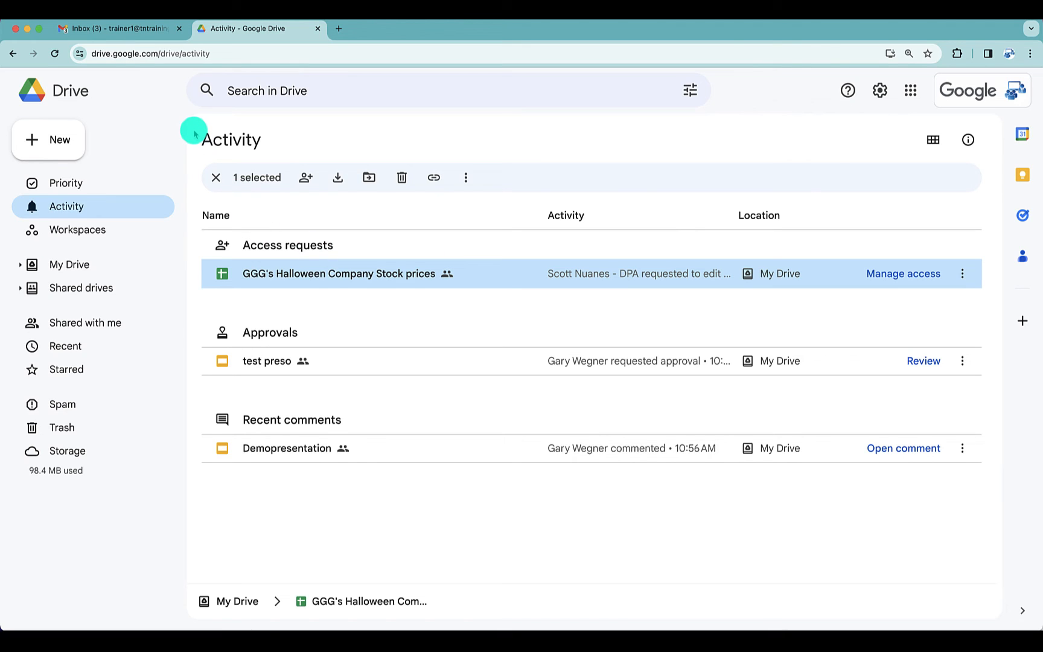
mouse_move(181, 232)
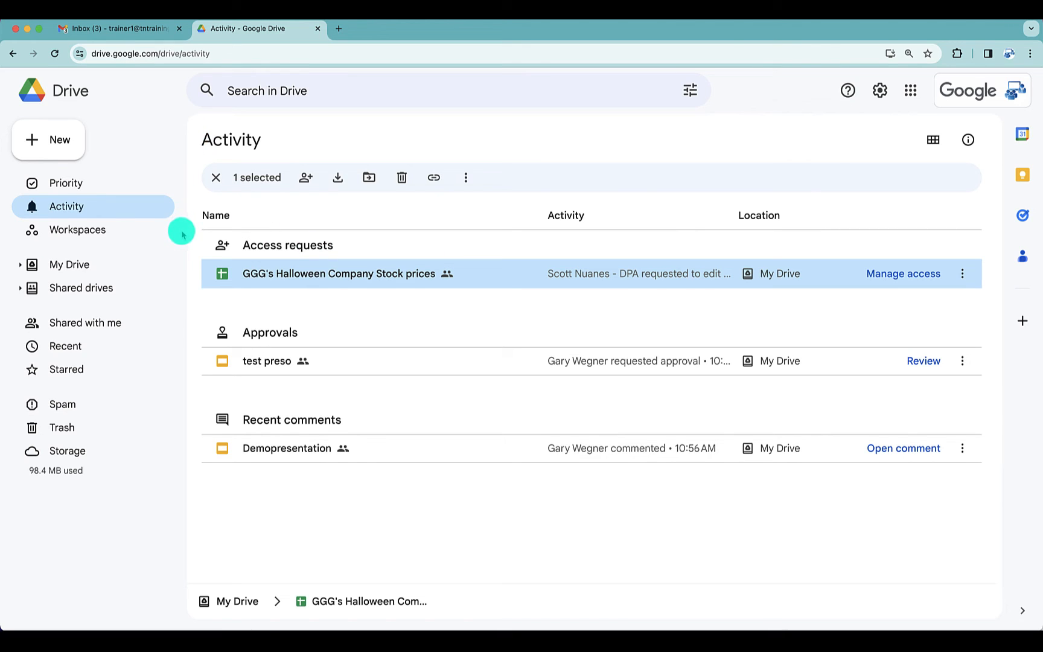
mouse_move(196, 363)
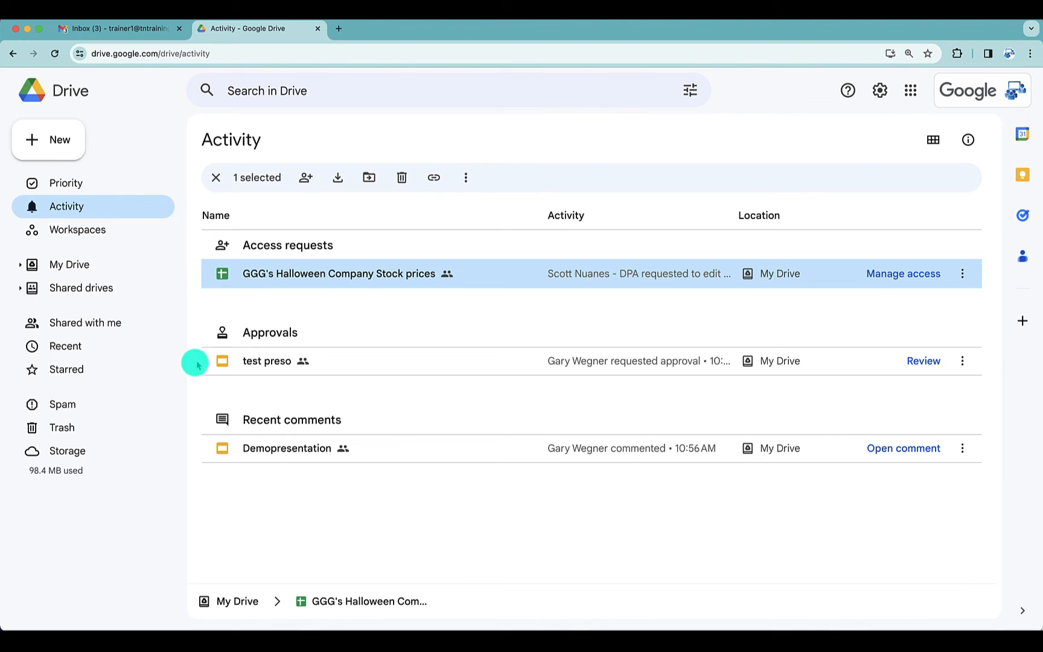
mouse_move(202, 379)
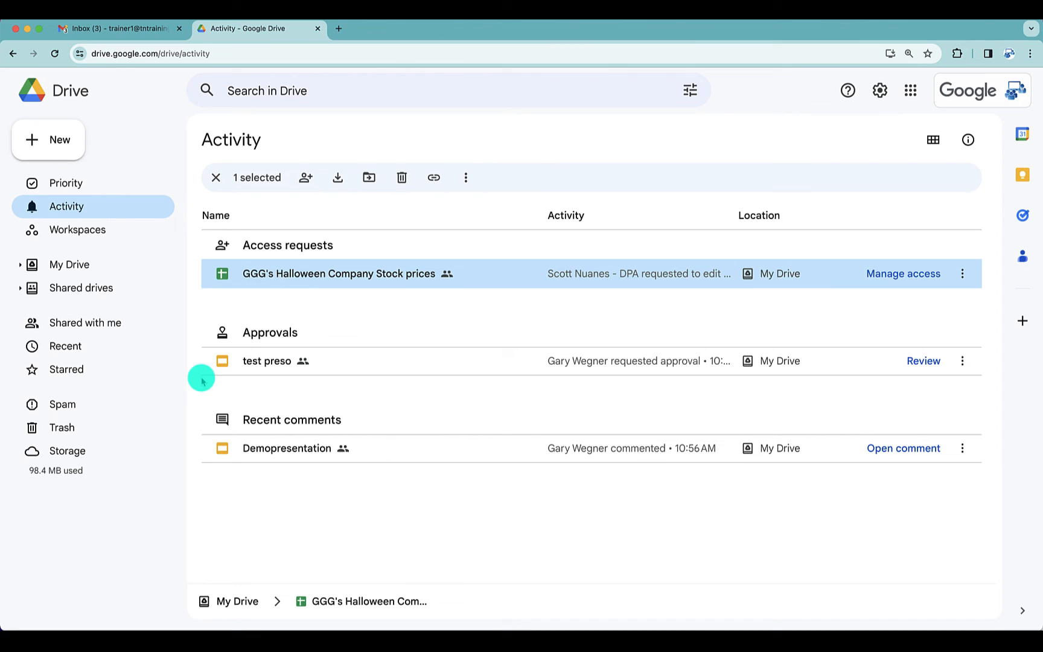
mouse_move(211, 448)
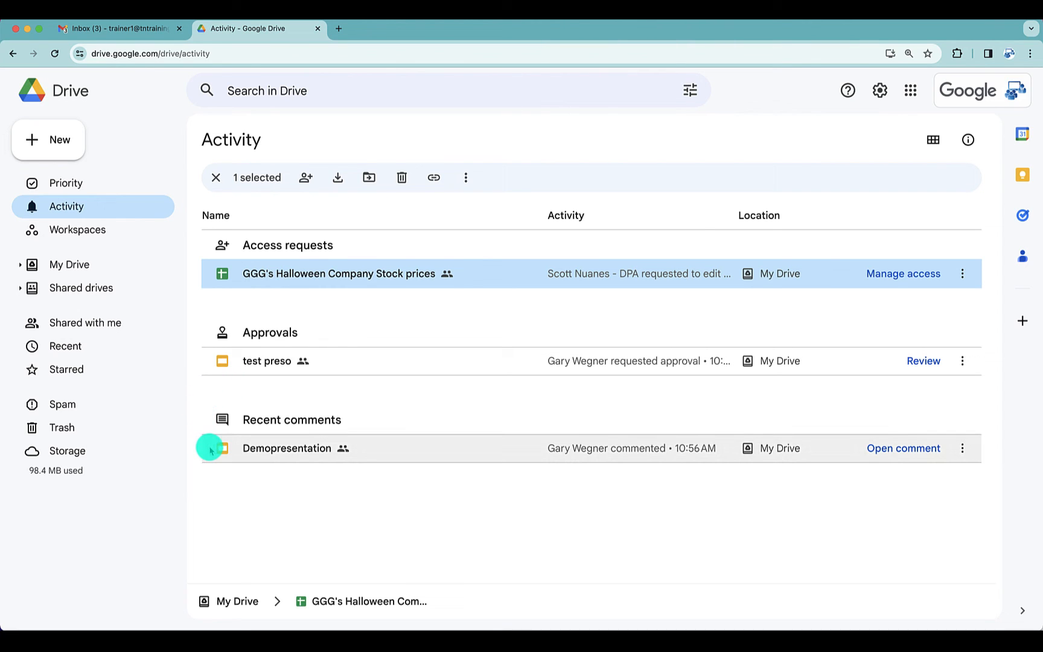
mouse_move(207, 473)
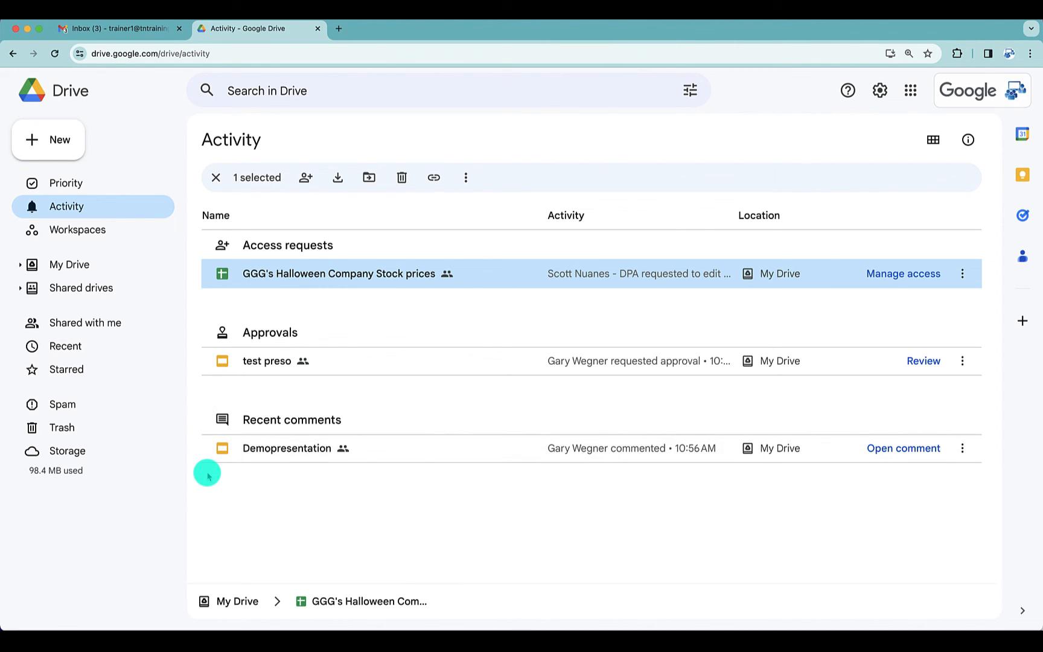